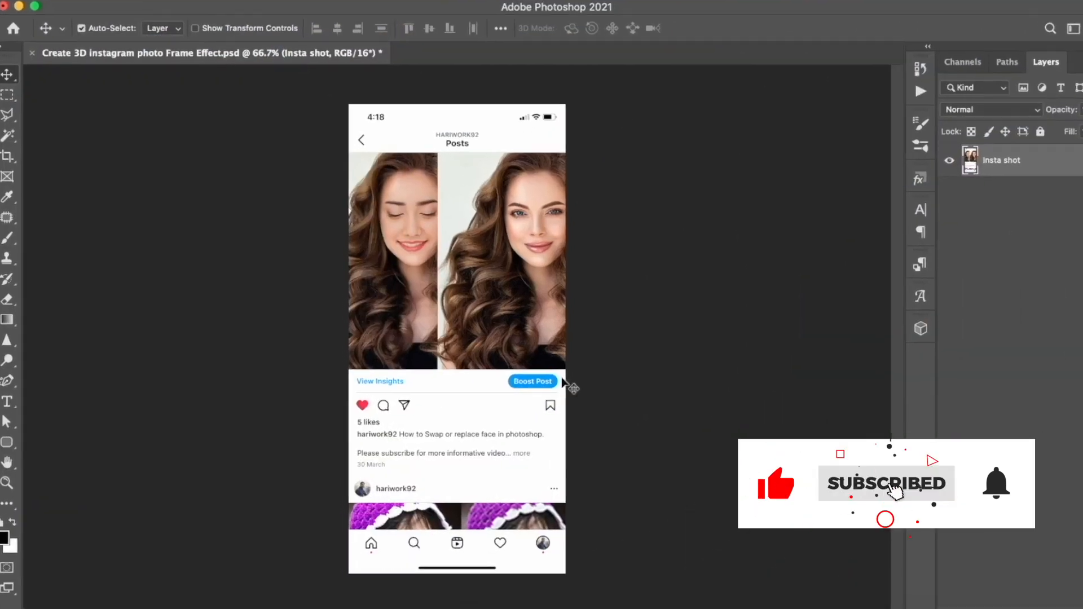
# - Clear the two portrait photos from the Insta shot layer's post area to transparency
pyautogui.press('Tab')
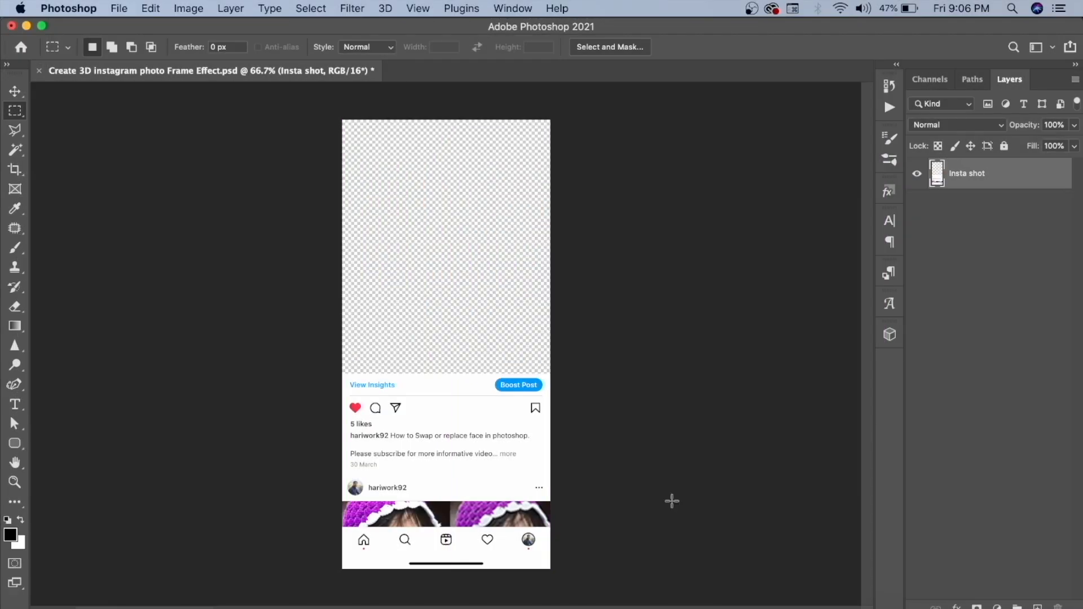
pyautogui.moveTo(567, 332)
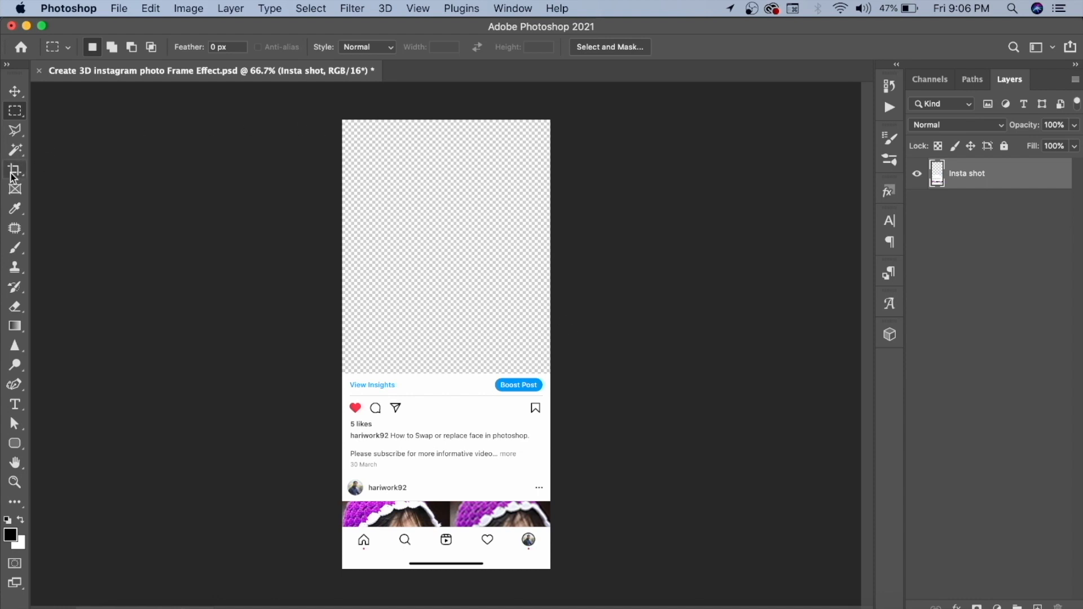
# - Crop the mockup to the 4:5 (8:10) preset around the empty post image and caption block
pyautogui.click(15, 170)
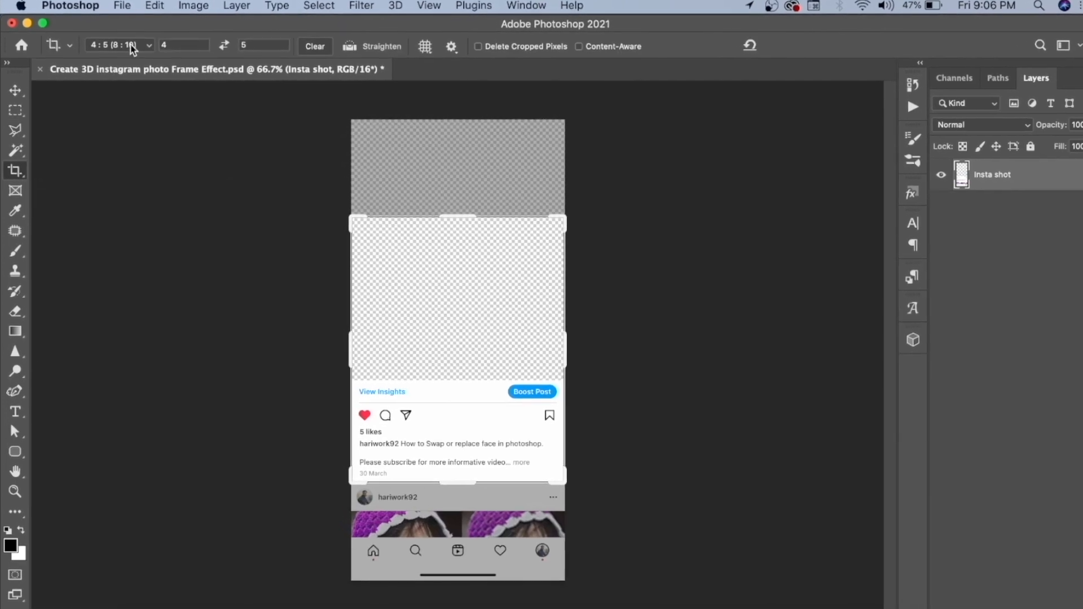
pyautogui.click(117, 46)
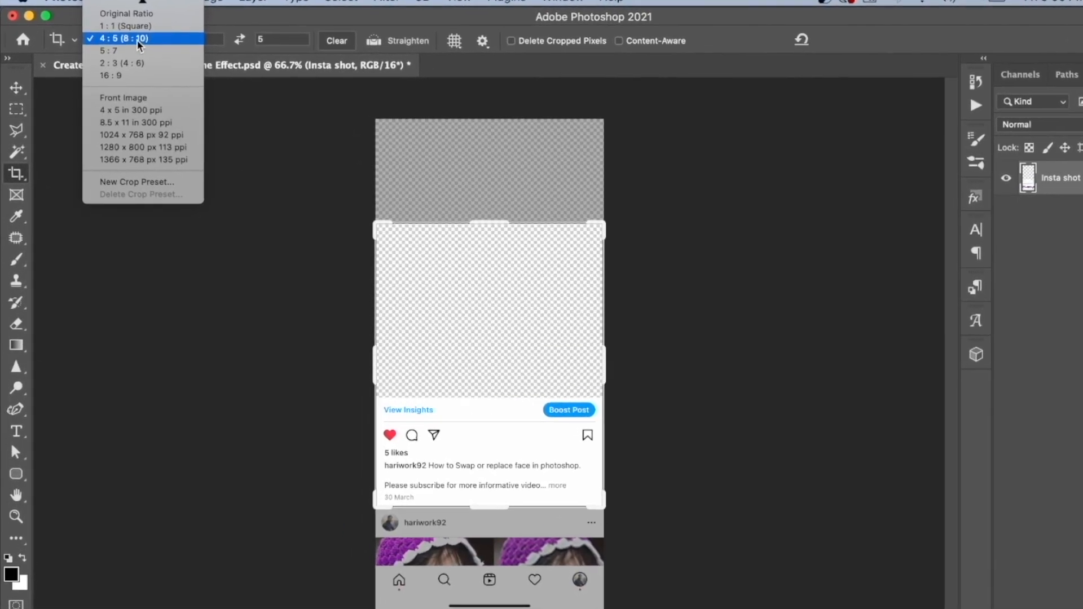
pyautogui.click(122, 38)
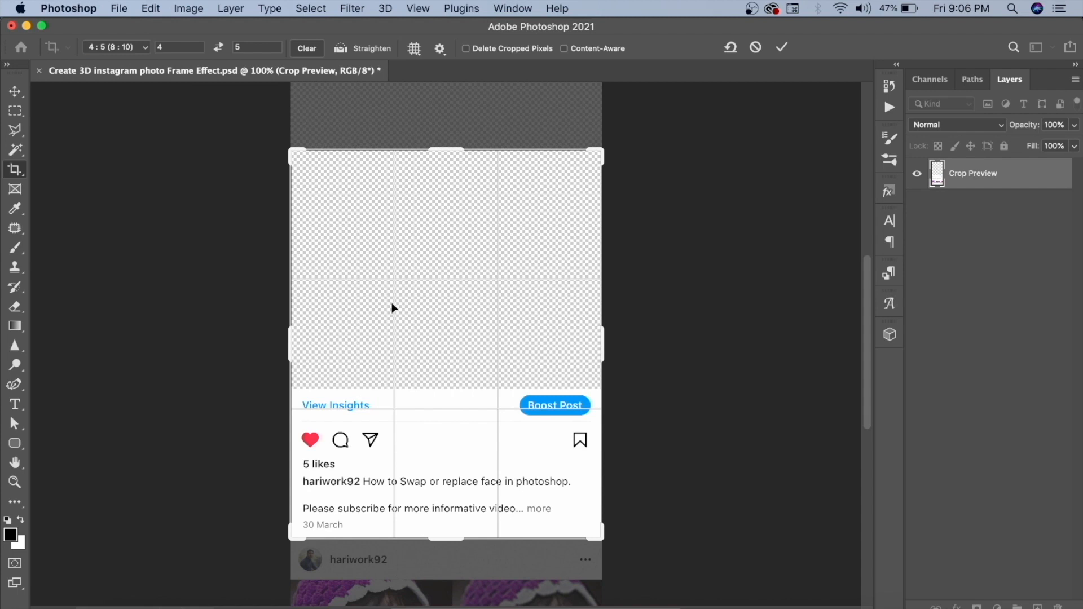
pyautogui.click(781, 48)
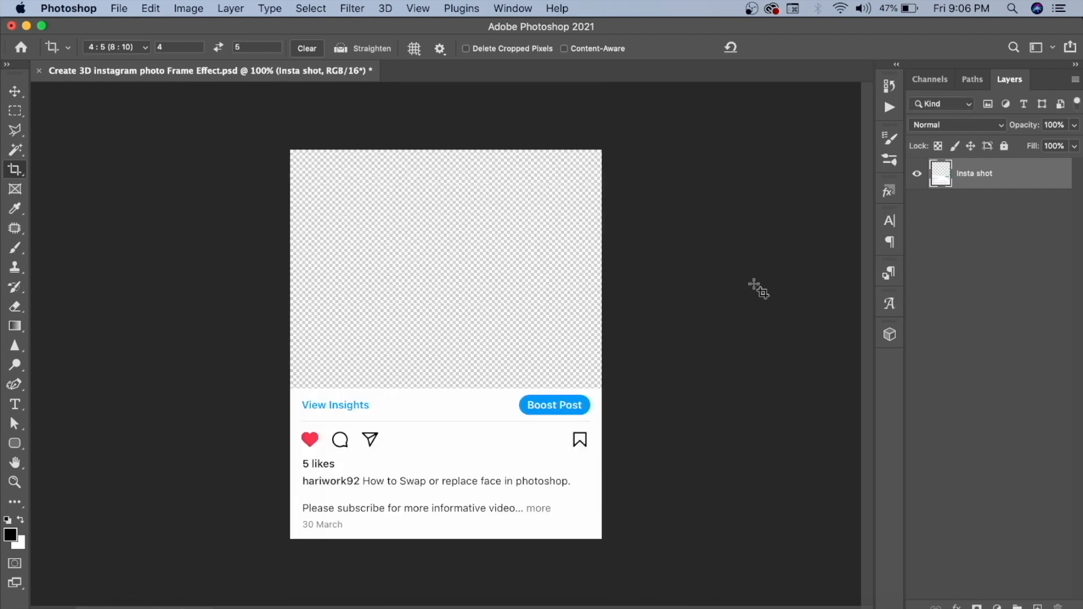
pyautogui.moveTo(15, 91)
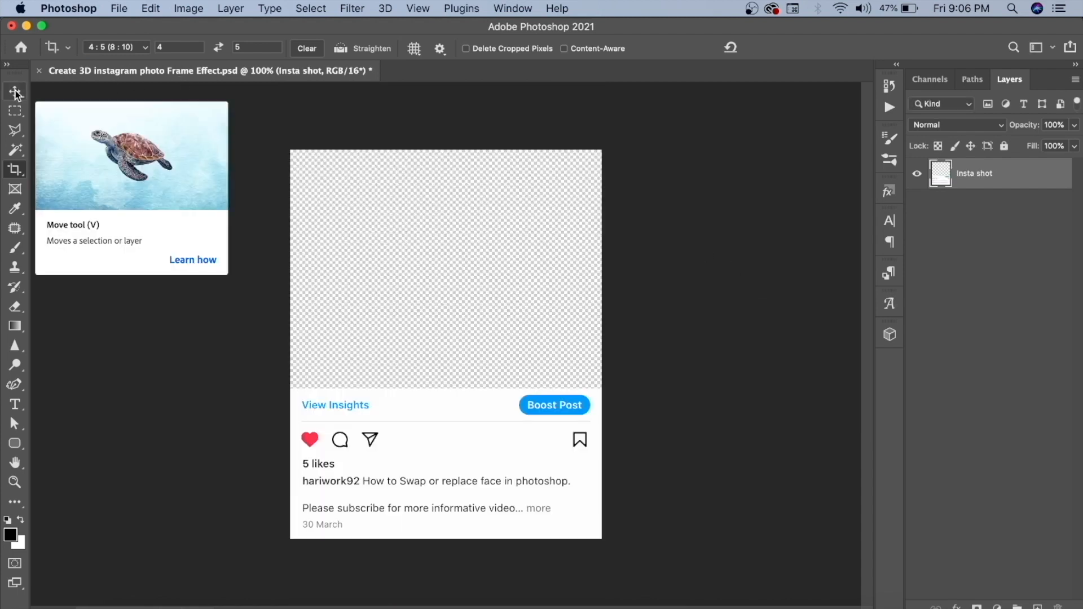
# - Place the garden photo embedded, scaled to fill the post image area beneath Insta shot
pyautogui.click(14, 90)
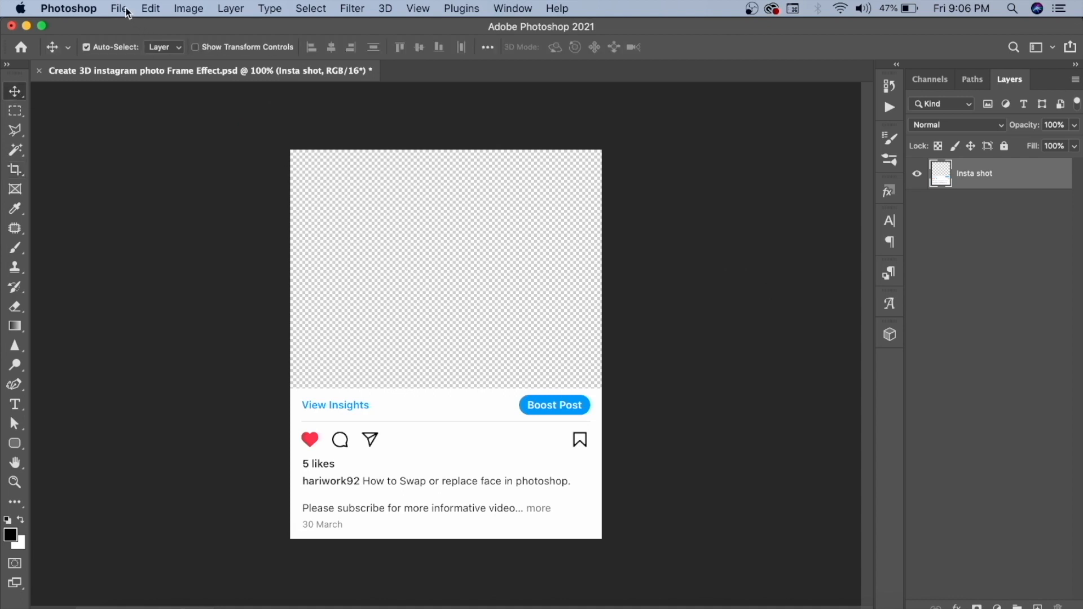
pyautogui.click(116, 8)
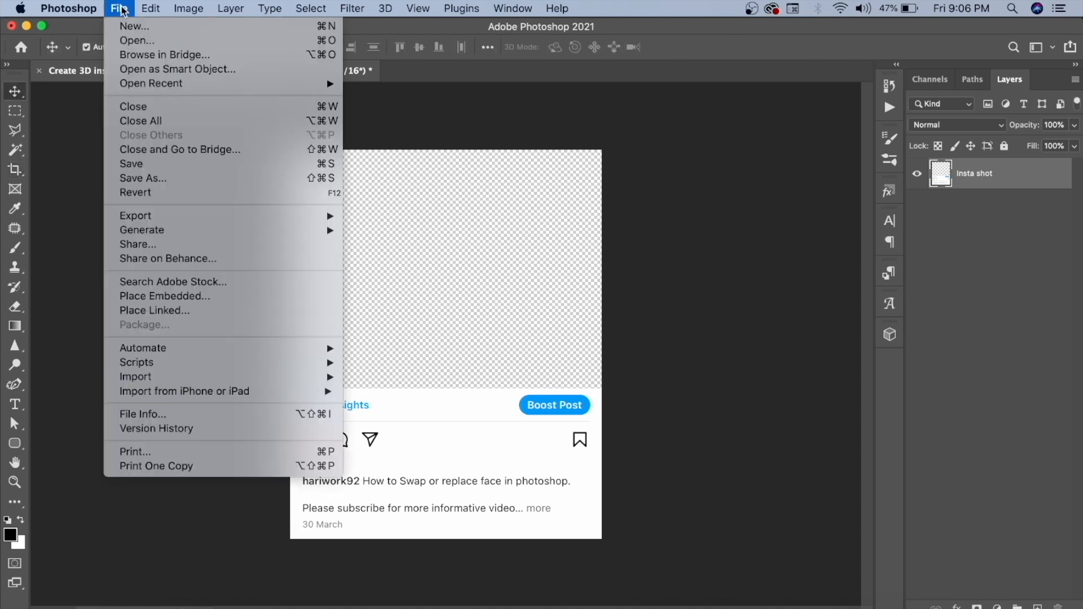
pyautogui.moveTo(169, 306)
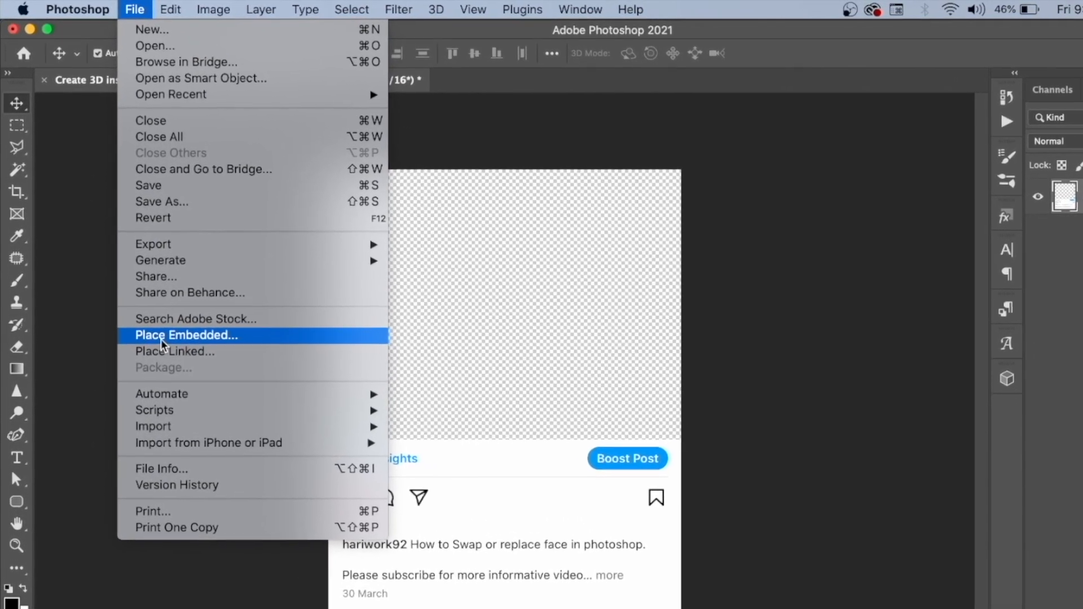
pyautogui.click(185, 335)
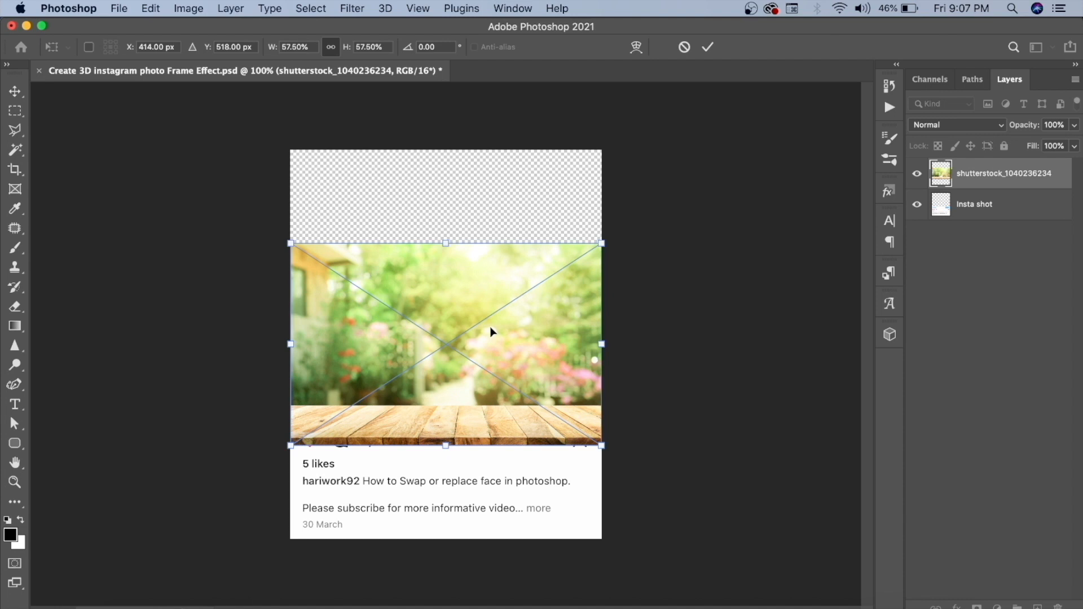
pyautogui.moveTo(642, 242)
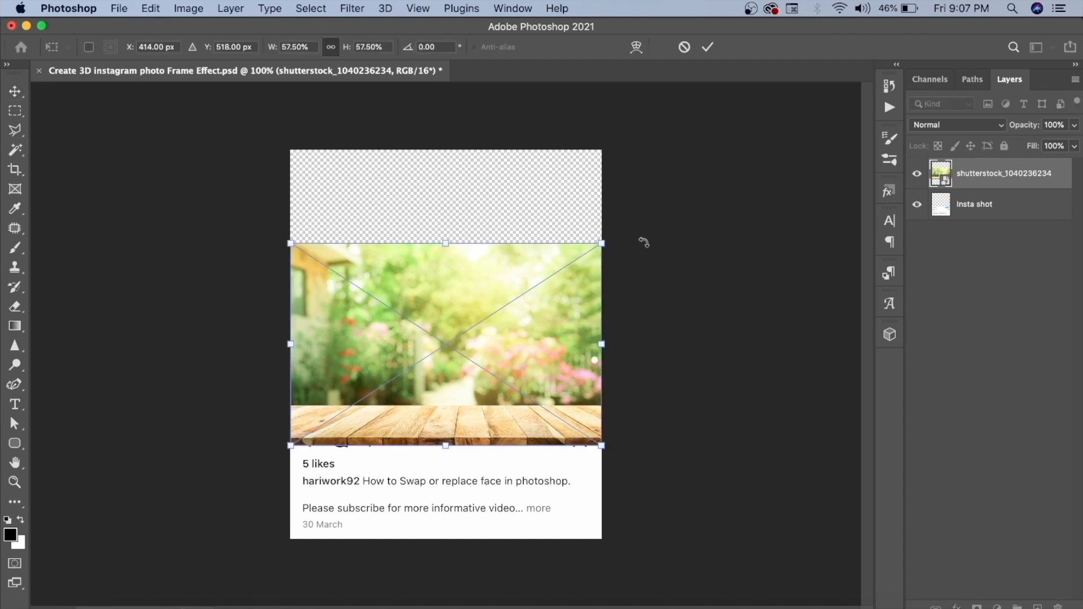
pyautogui.click(707, 47)
pyautogui.write('background image')
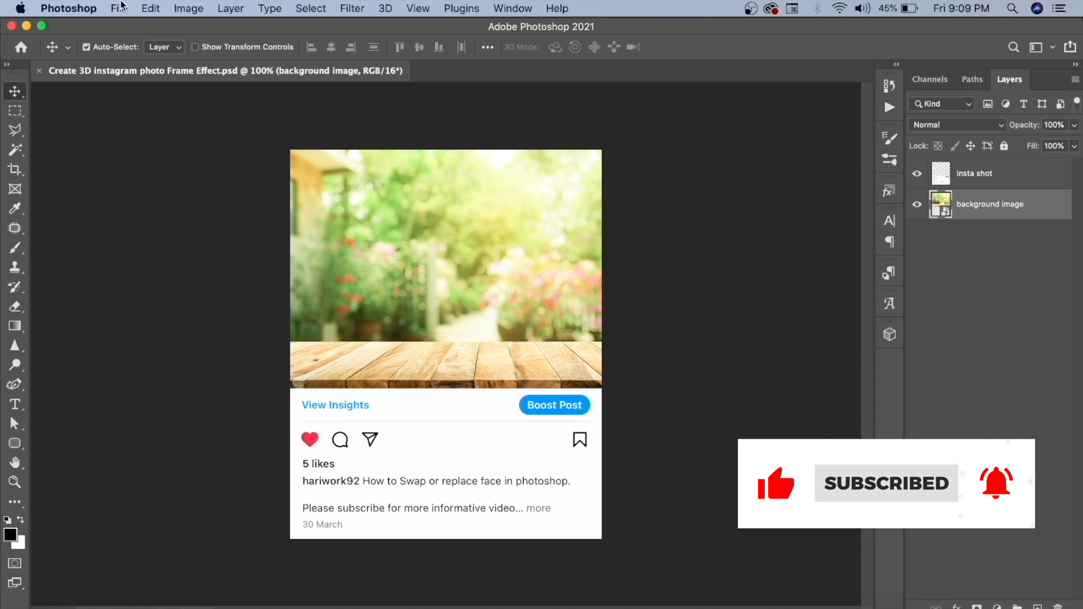
# - Place the seated woman photo embedded above the mockup and rename its layer 'model'
pyautogui.click(120, 8)
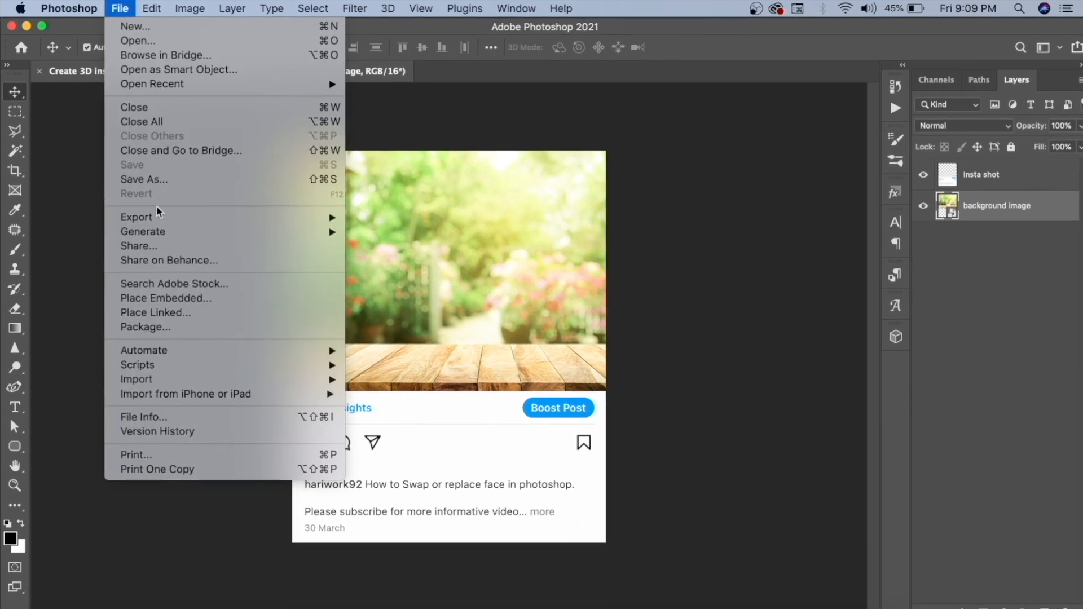
pyautogui.moveTo(178, 319)
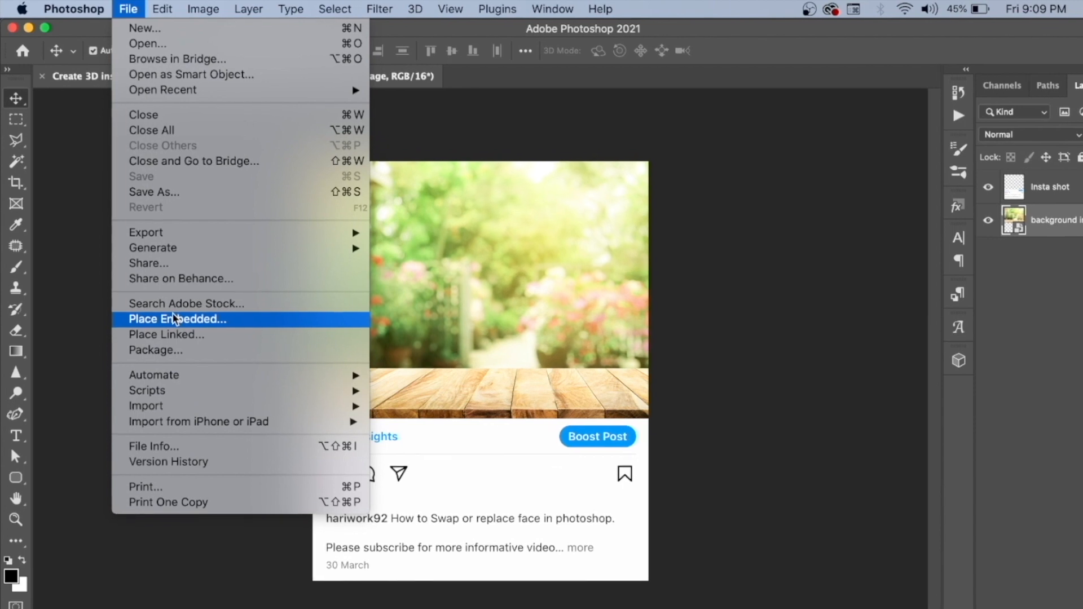
pyautogui.click(178, 319)
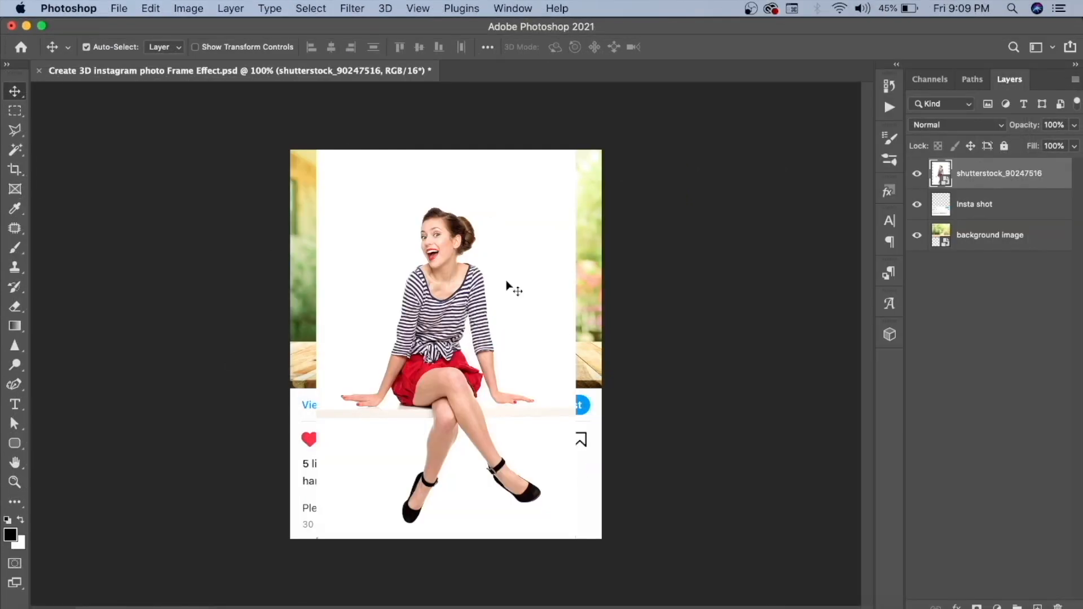
pyautogui.doubleClick(999, 173)
pyautogui.write('model')
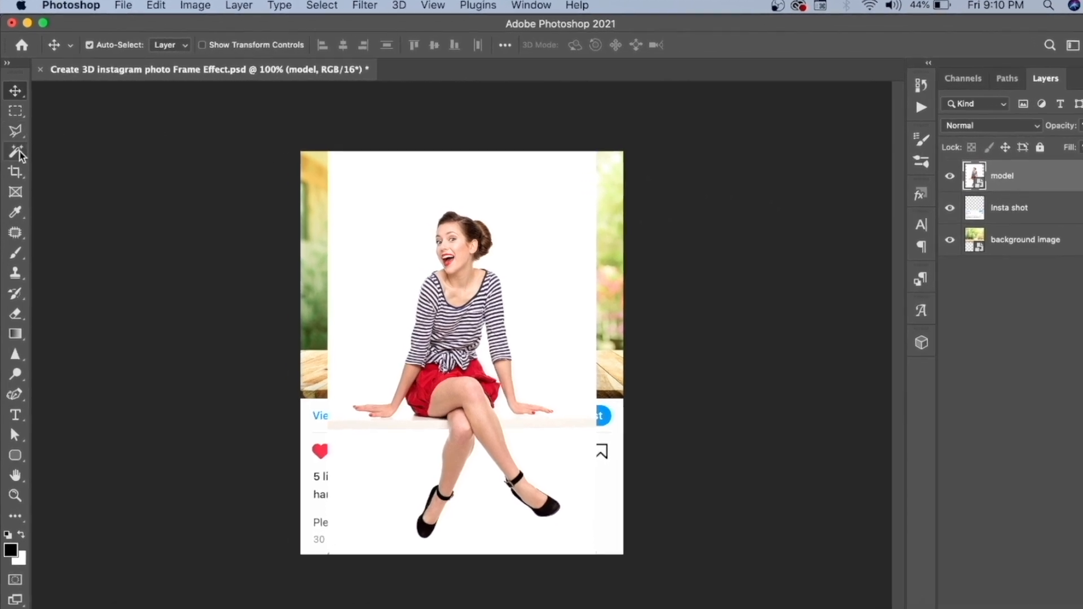
# - Select the woman with Select Subject so her white backdrop can be masked out
pyautogui.click(15, 153)
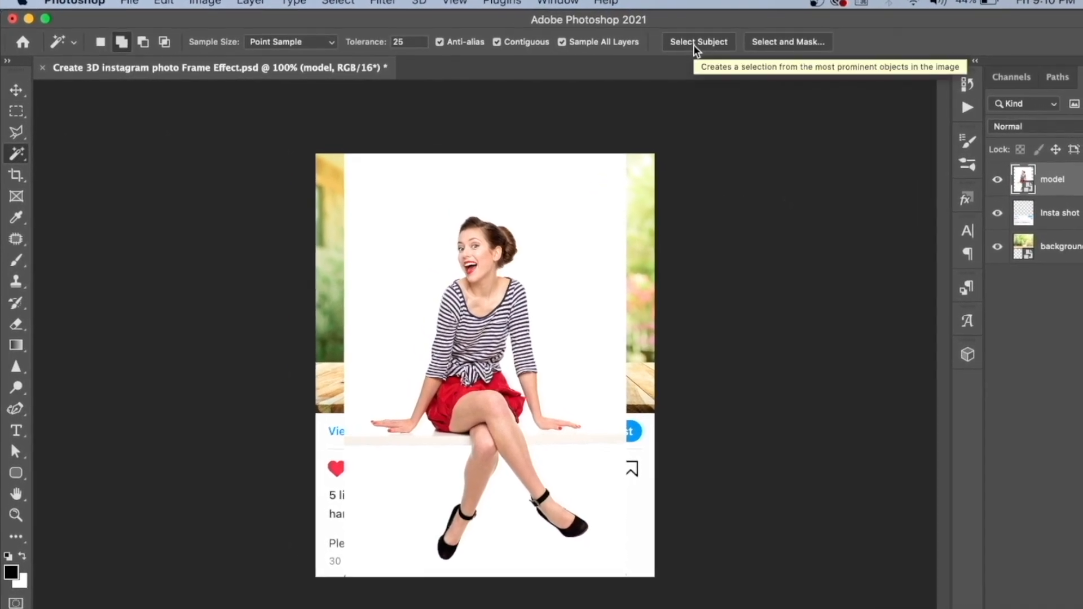
pyautogui.click(699, 42)
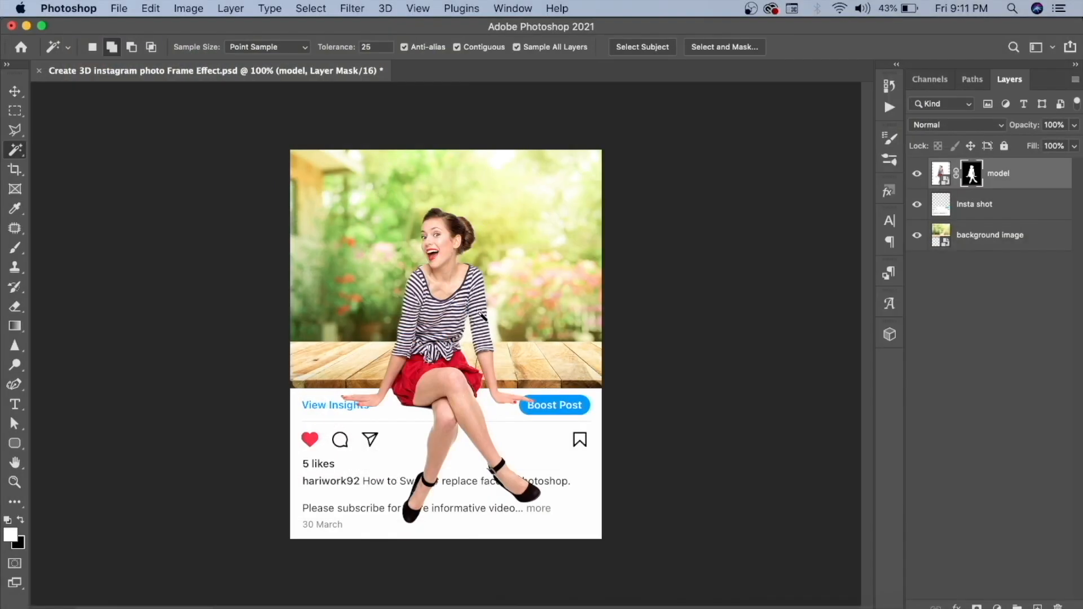
pyautogui.moveTo(15, 90)
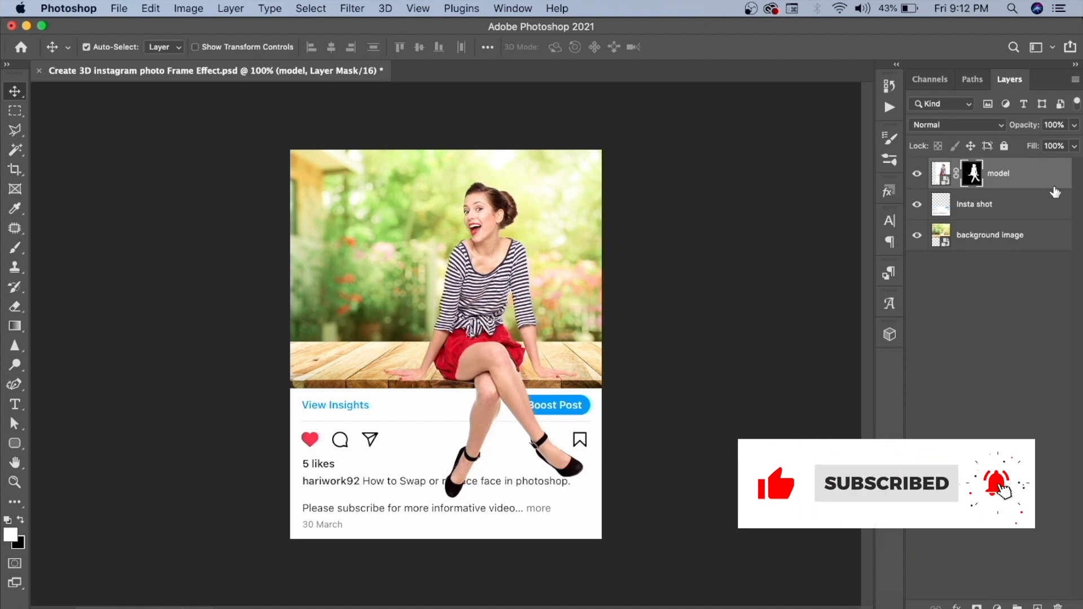
pyautogui.moveTo(1026, 180)
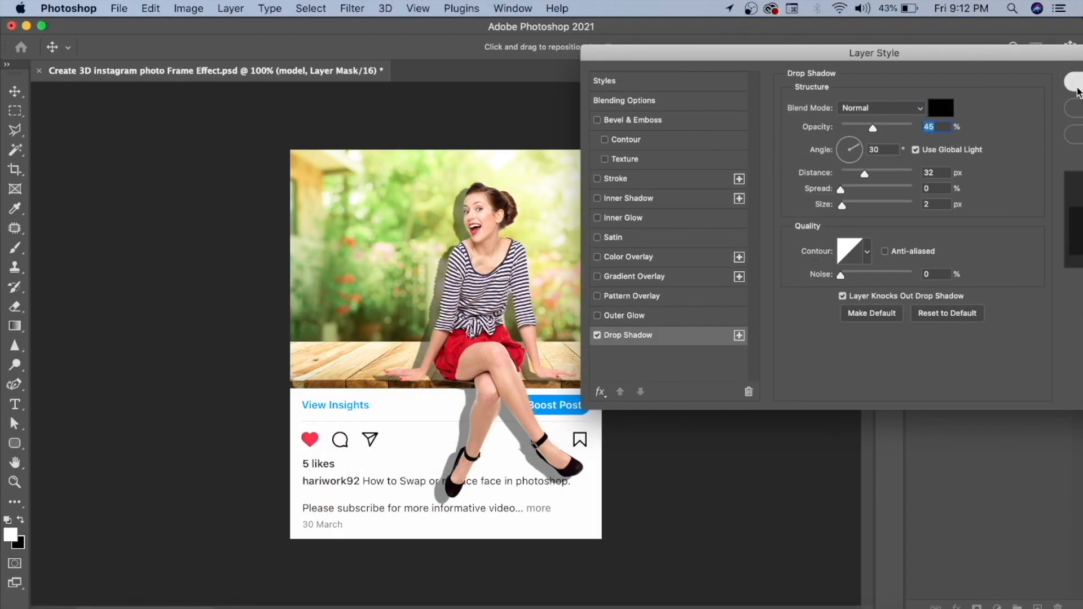
# - Confirm the model's Drop Shadow style and split it onto its own layer
pyautogui.click(1071, 81)
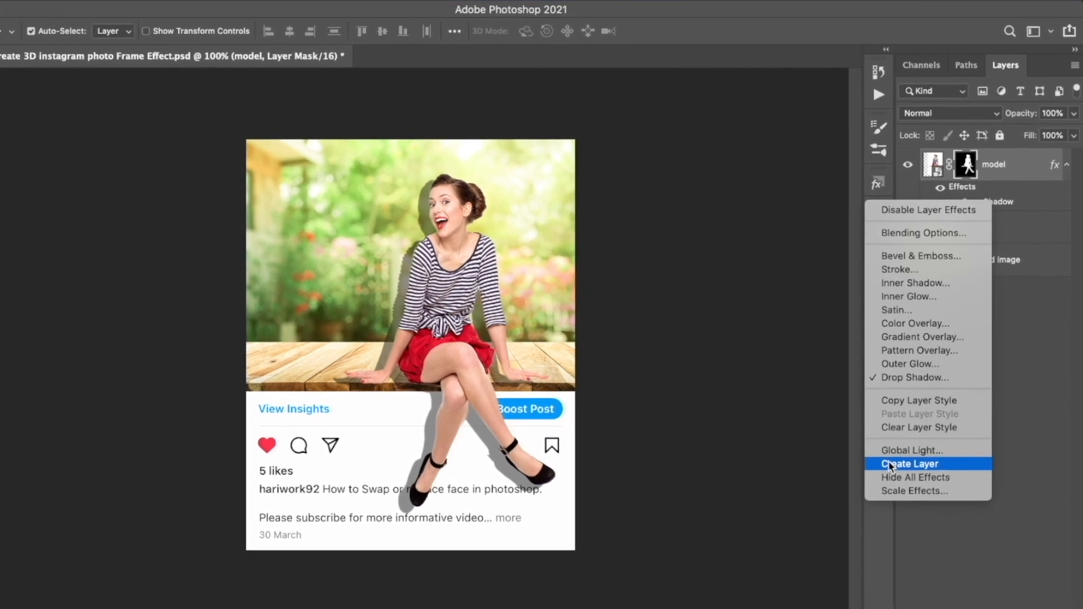
pyautogui.click(910, 464)
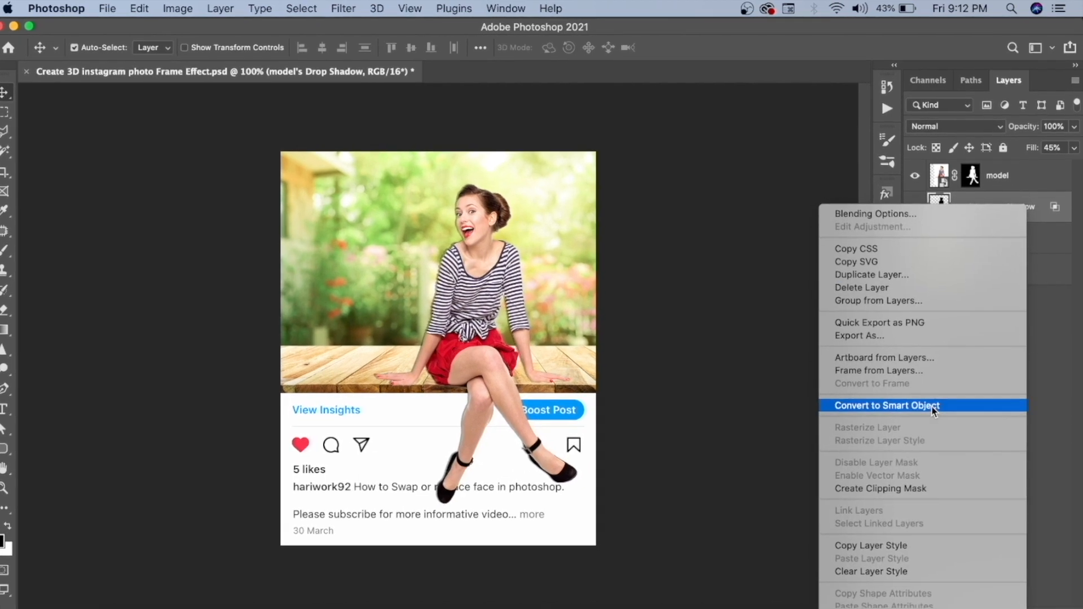
# - Convert the shadow layer to a smart object and soften it with a ~6.4 px Gaussian Blur
pyautogui.click(311, 8)
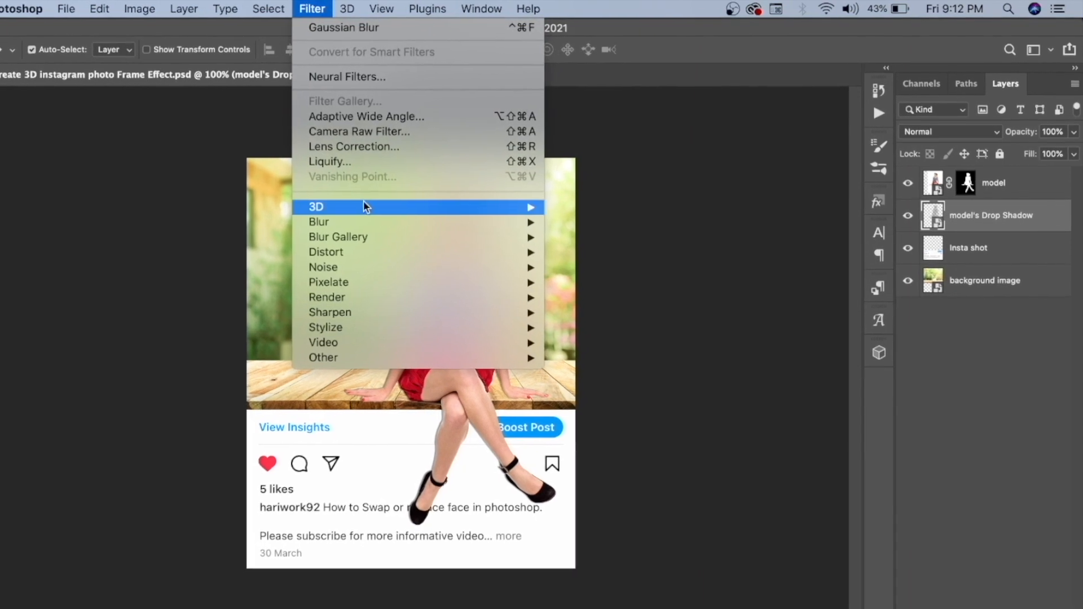
pyautogui.click(343, 27)
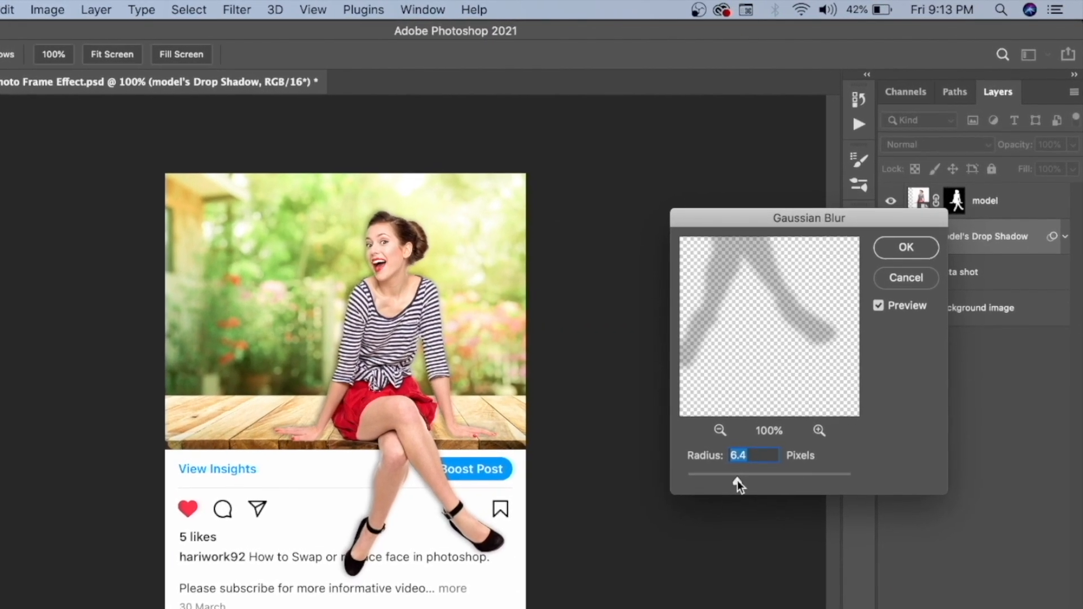
pyautogui.click(906, 247)
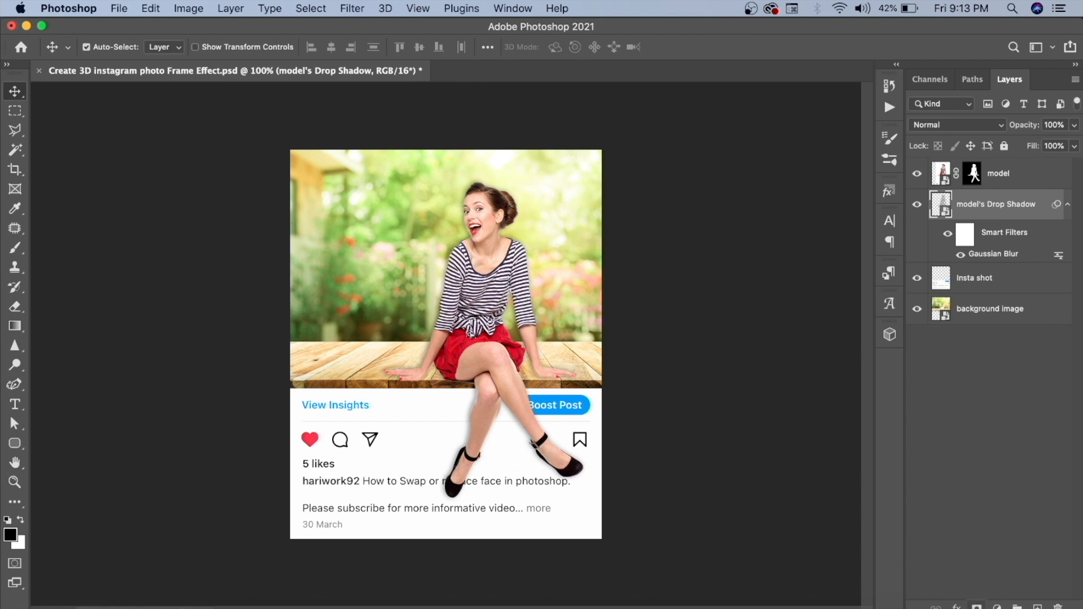
# - Mask out part of the shadow with a black brush and set the layer's opacity to 90%
pyautogui.click(972, 204)
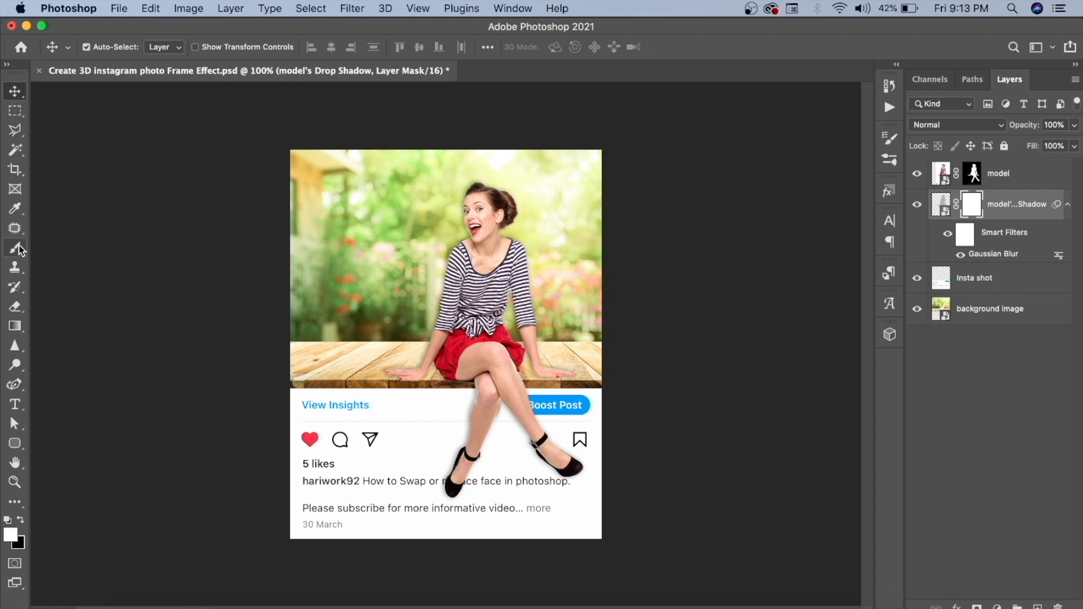
pyautogui.click(14, 249)
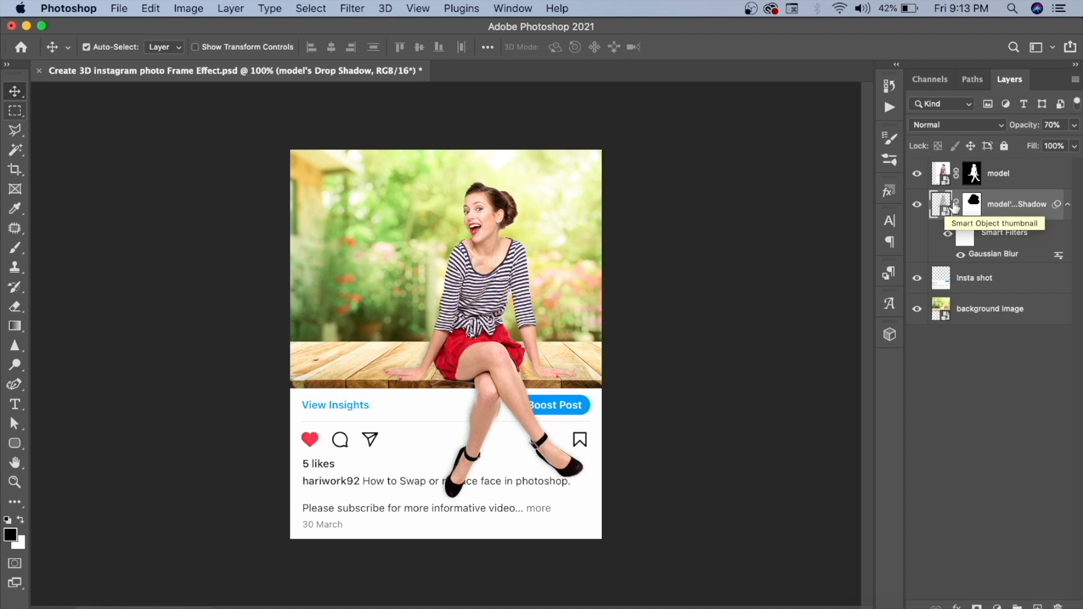
pyautogui.moveTo(714, 445)
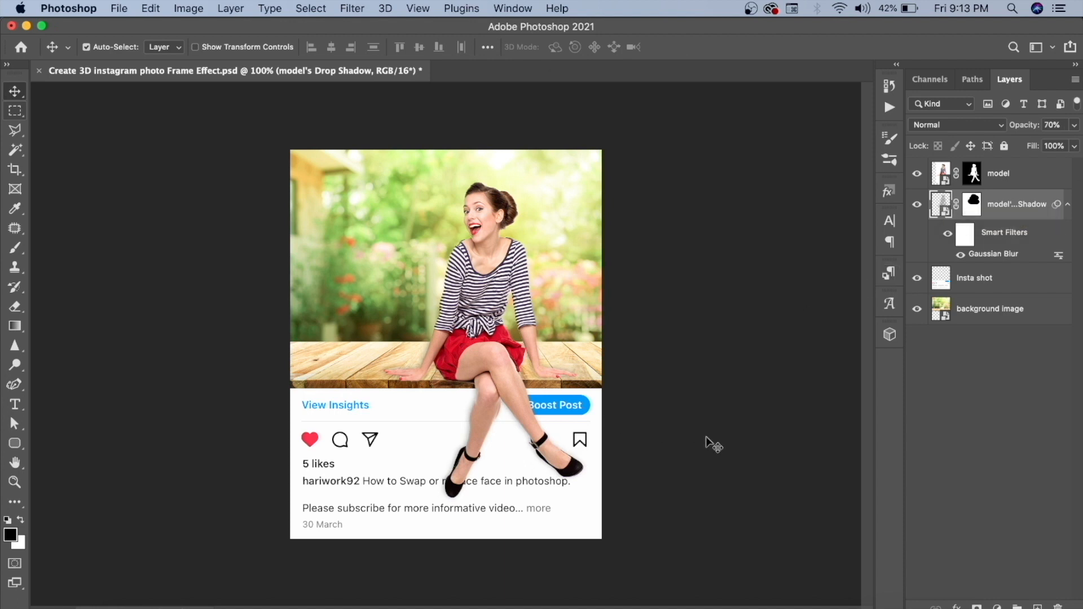
pyautogui.click(1048, 125)
pyautogui.write('90')
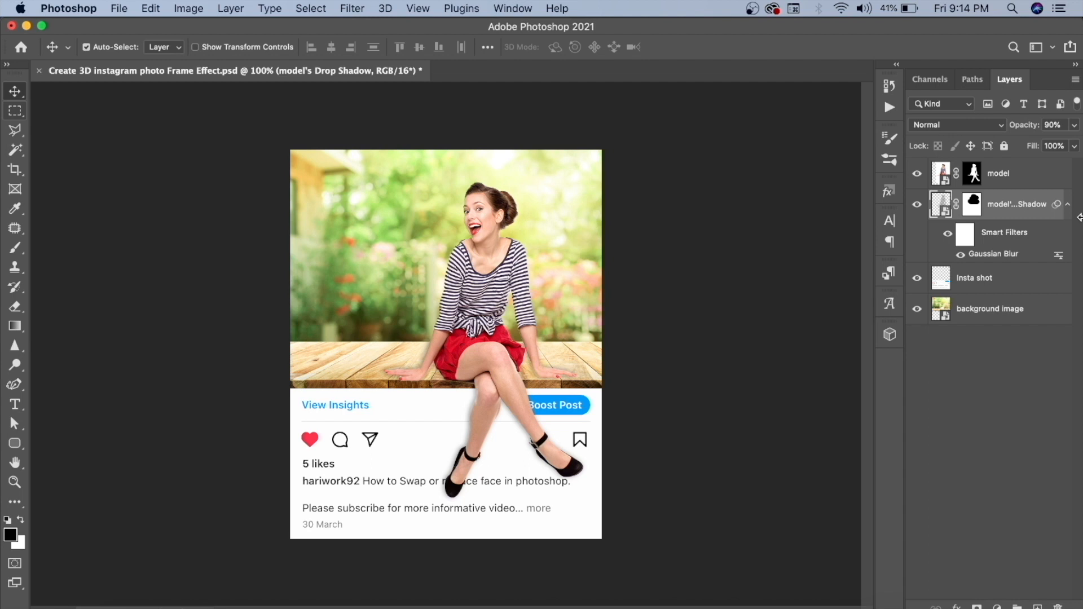
pyautogui.moveTo(118, 11)
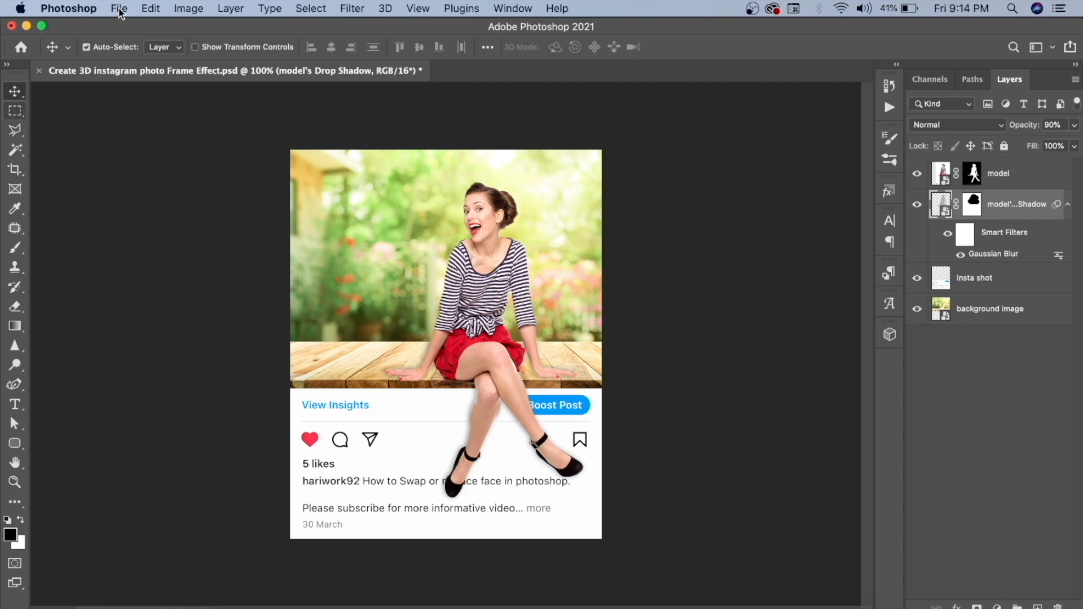